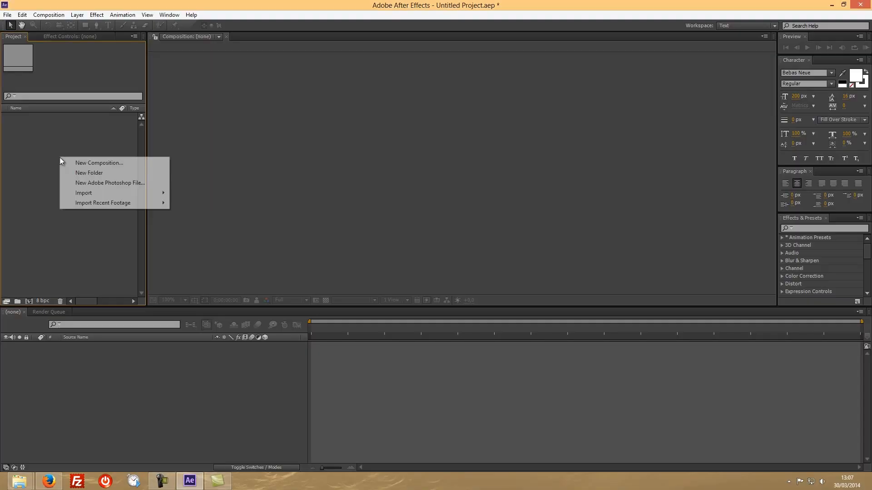
- Create a black 1920x1080 Comp 1, add a 'MY NEW TEXT' text layer, and drag it upper right
left_click(99, 163)
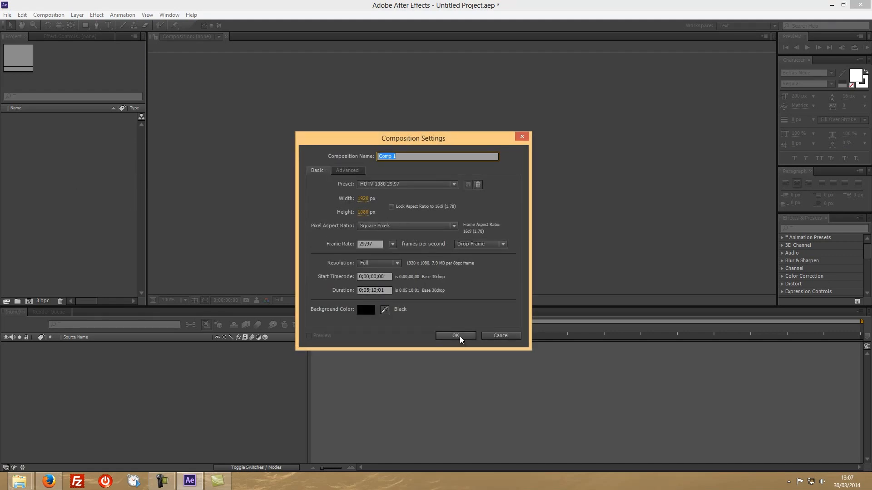
left_click(455, 335)
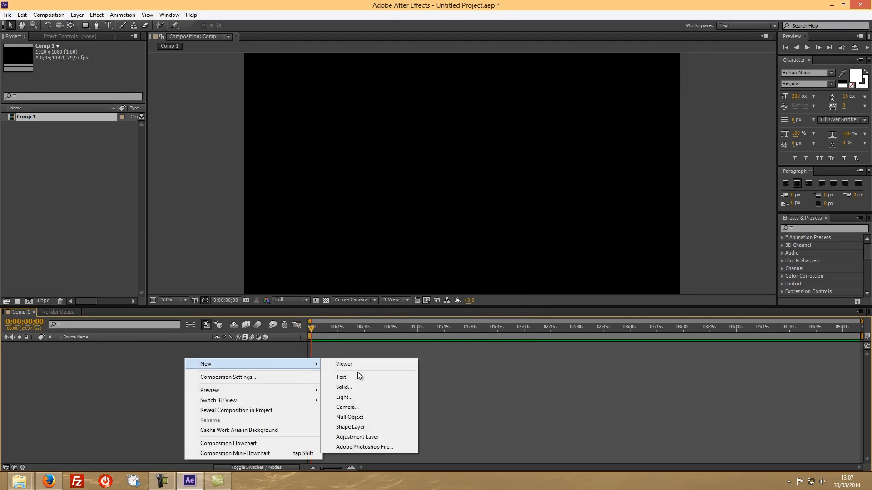
left_click(341, 376)
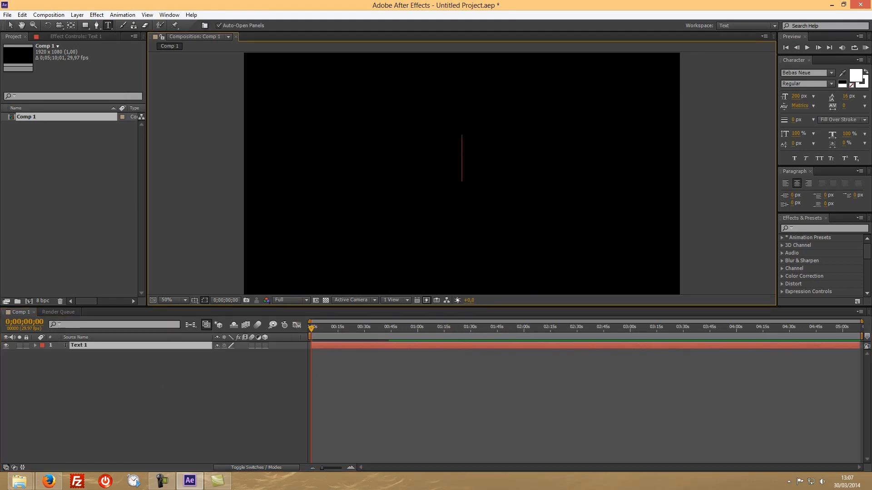
type("MY NEW")
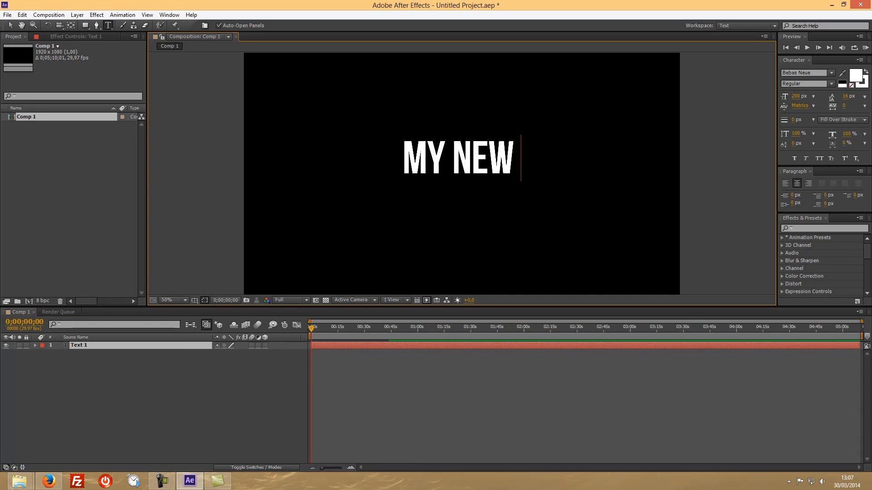
type("TEXT")
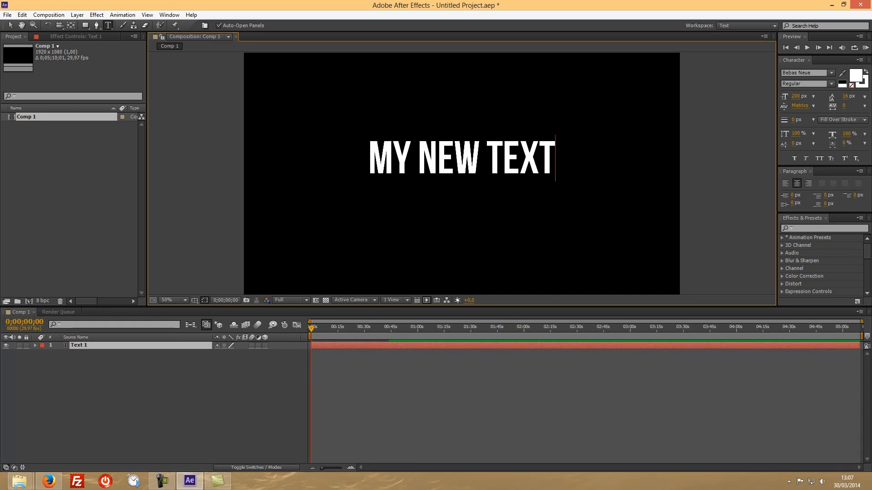
left_click(10, 26)
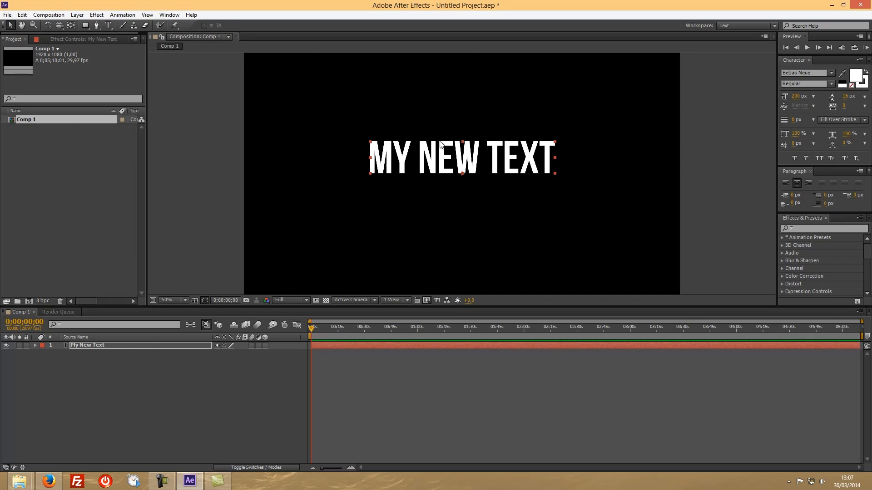
left_click_drag(460, 158, 542, 143)
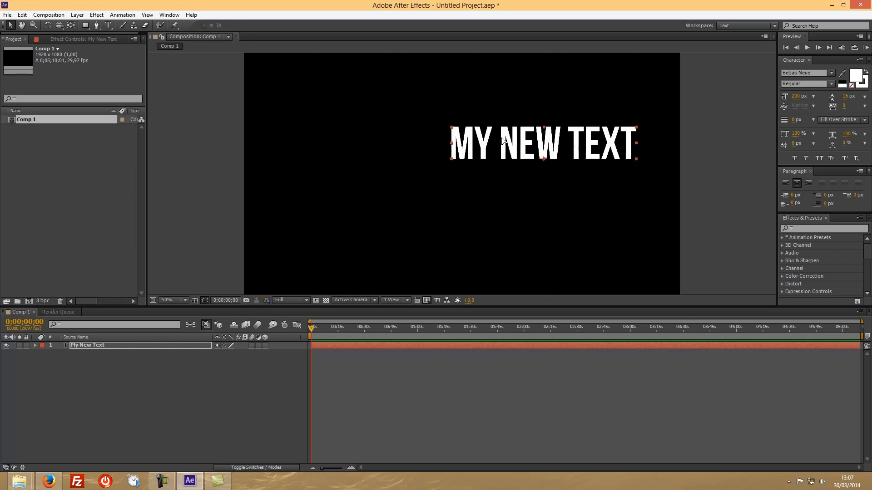